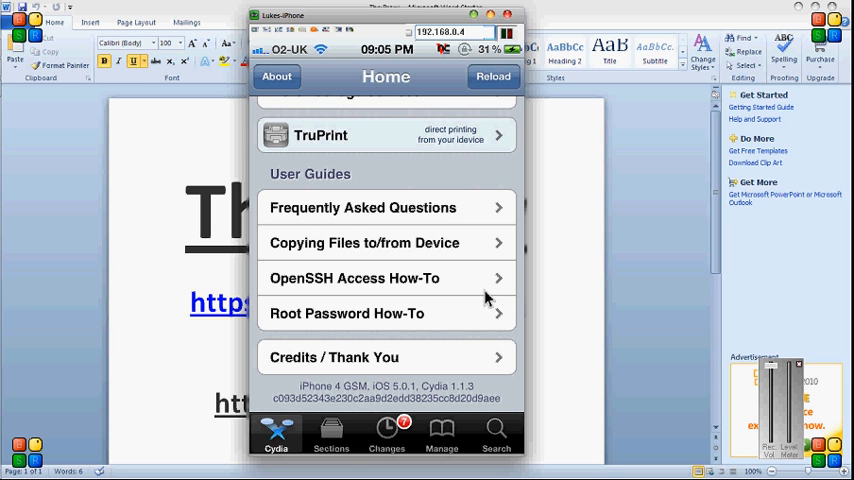
Find the Spire package in Cydia and read through its description and Siri requirements
{"action": "left_click", "coordinate": [496, 436]}
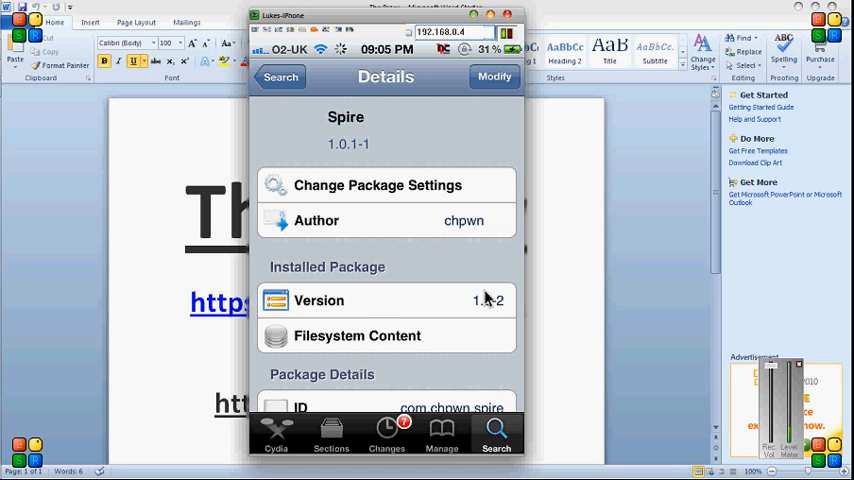
{"action": "scroll", "scroll_direction": "down", "scroll_amount": 3}
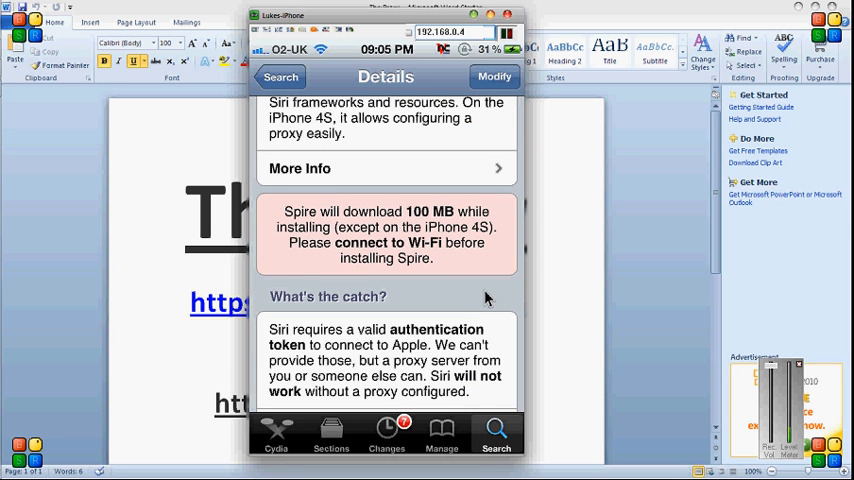
{"action": "scroll", "scroll_direction": "down", "scroll_amount": 3}
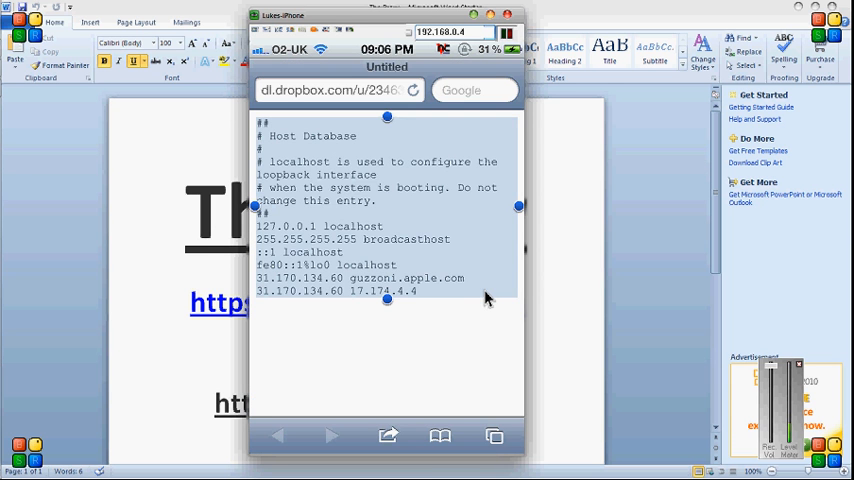
{"action": "mouse_move", "coordinate": [330, 124]}
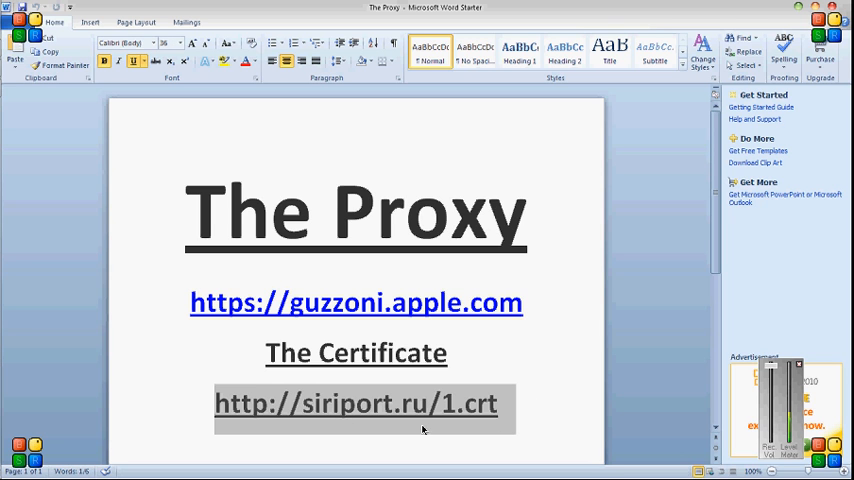
{"action": "mouse_move", "coordinate": [498, 422]}
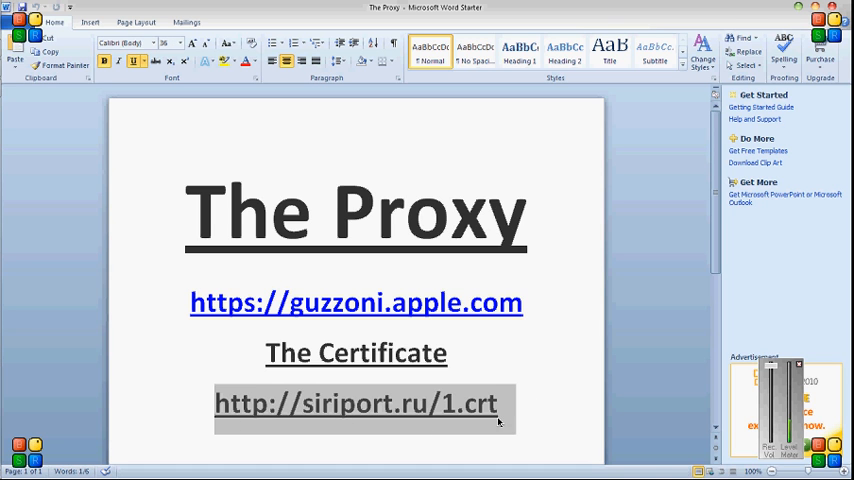
{"action": "mouse_move", "coordinate": [4, 104]}
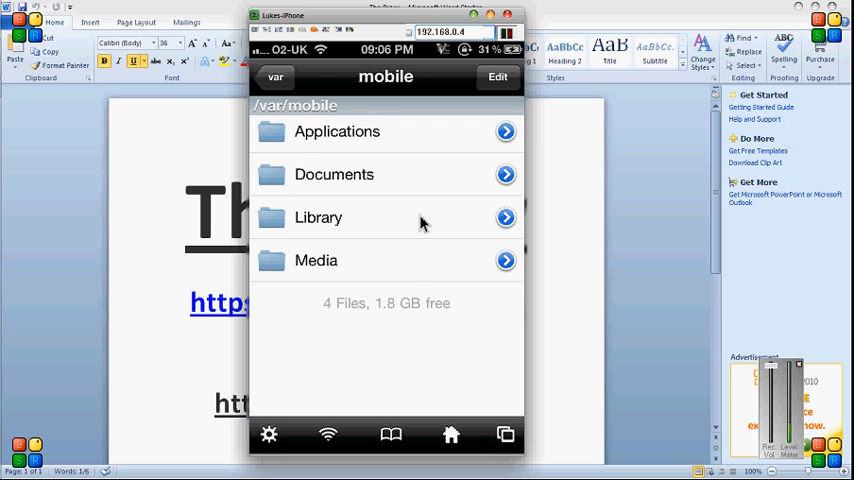
Navigate up to the filesystem root / and enter the etc folder
{"action": "left_click", "coordinate": [276, 76]}
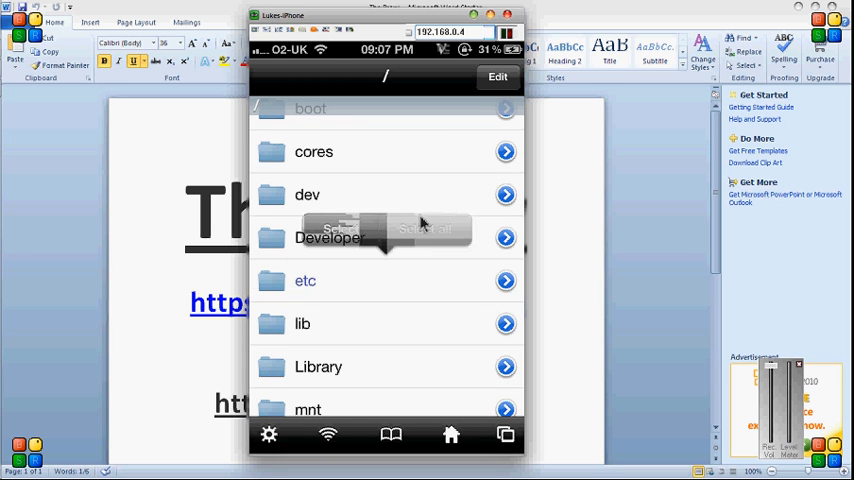
{"action": "left_click", "coordinate": [304, 280]}
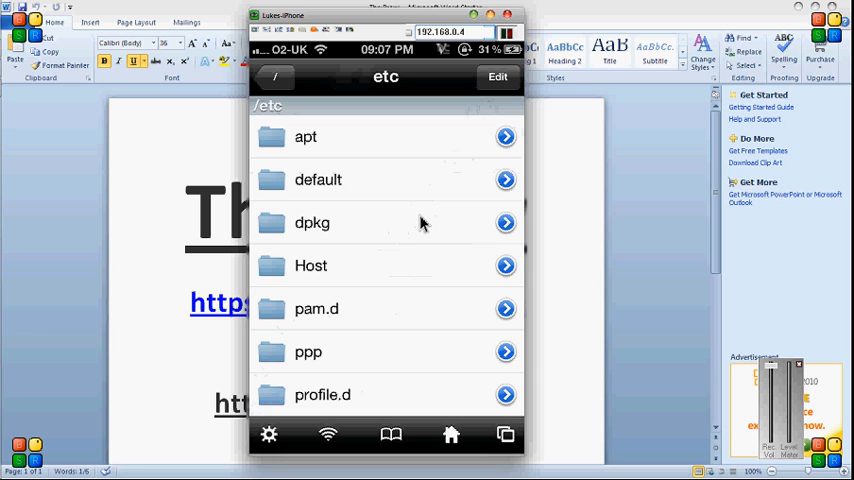
{"action": "scroll", "scroll_direction": "down", "scroll_amount": 3}
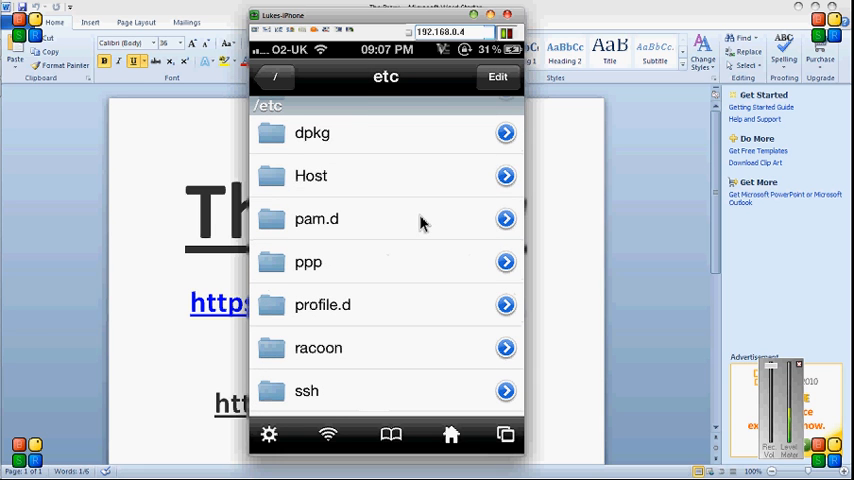
{"action": "left_click", "coordinate": [312, 132]}
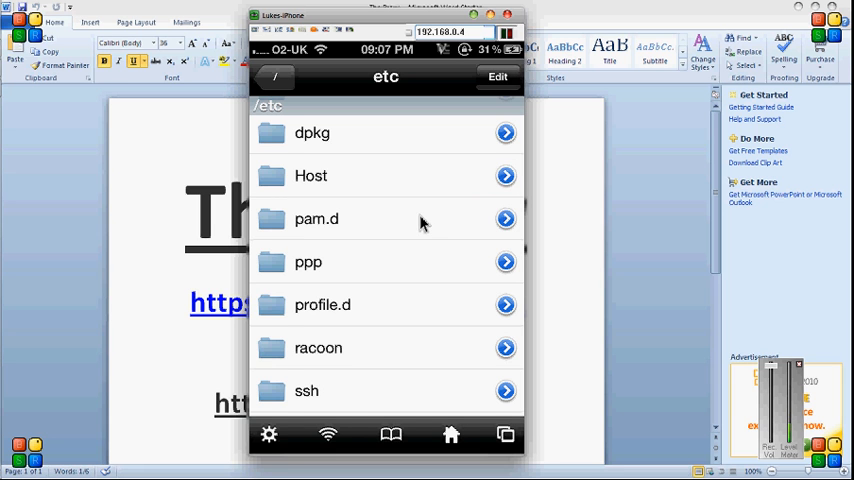
Try creating a new item named Host in etc and dismiss the file-already-exists error
{"action": "left_click", "coordinate": [492, 76]}
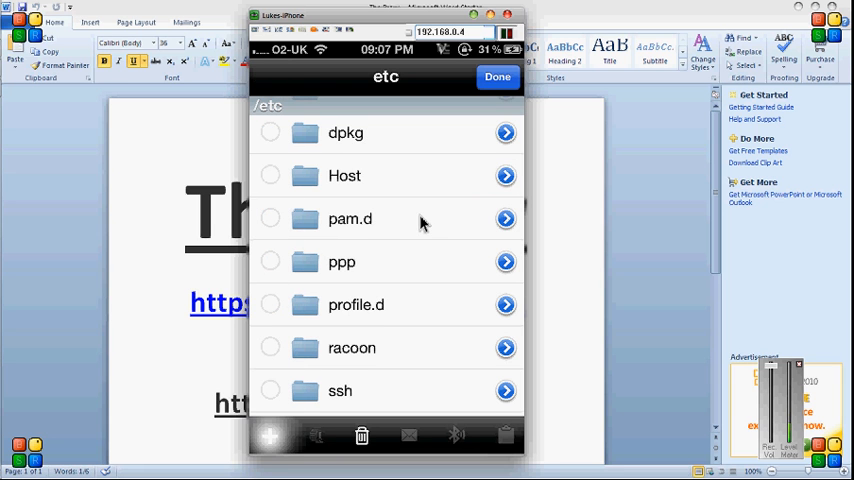
{"action": "left_click", "coordinate": [268, 436]}
{"action": "type", "text": "Hos"}
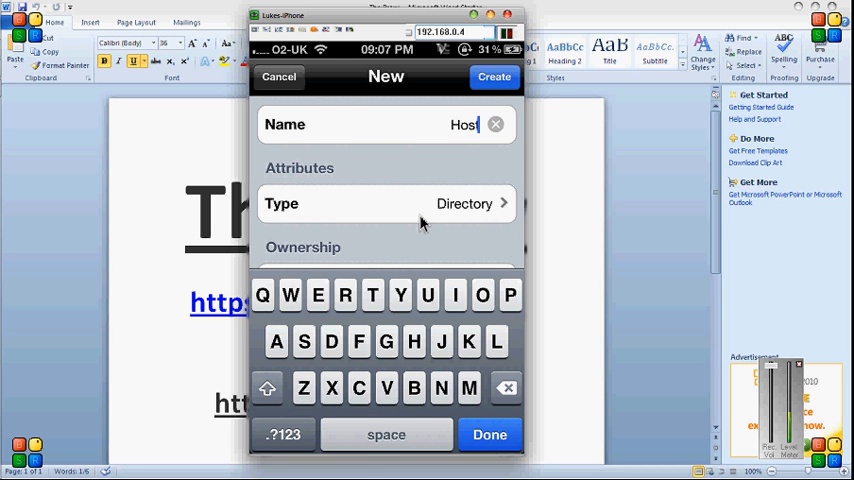
{"action": "left_click", "coordinate": [492, 76]}
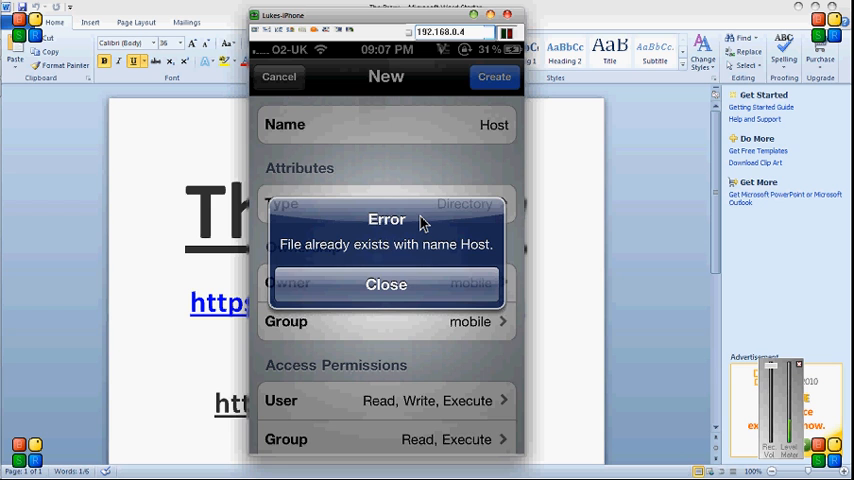
{"action": "left_click", "coordinate": [386, 284]}
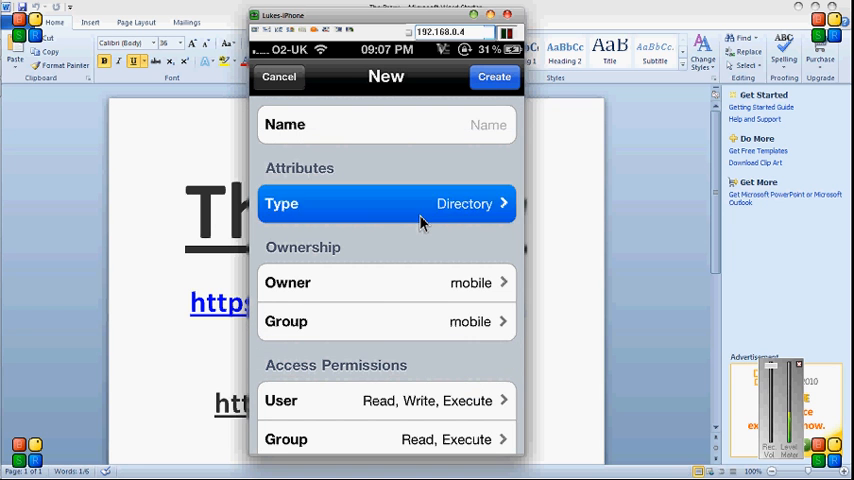
Retry with Type set to Regular File, again refused because Host already exists
{"action": "left_click", "coordinate": [386, 204]}
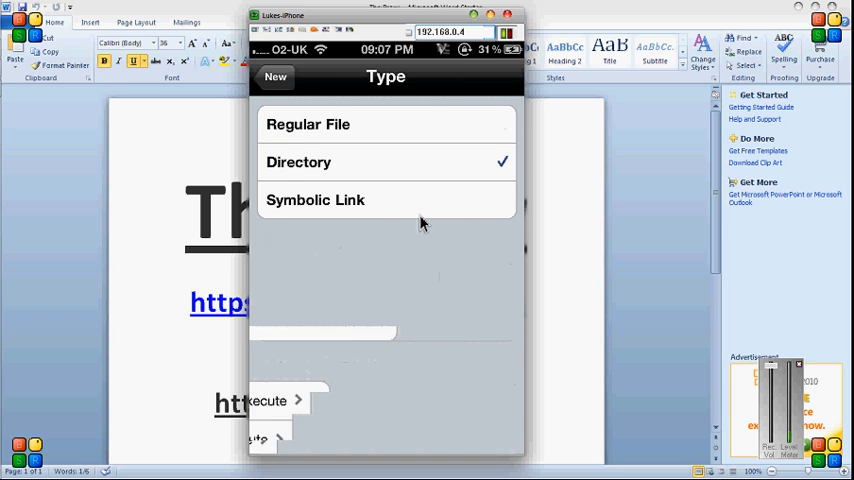
{"action": "left_click", "coordinate": [308, 124]}
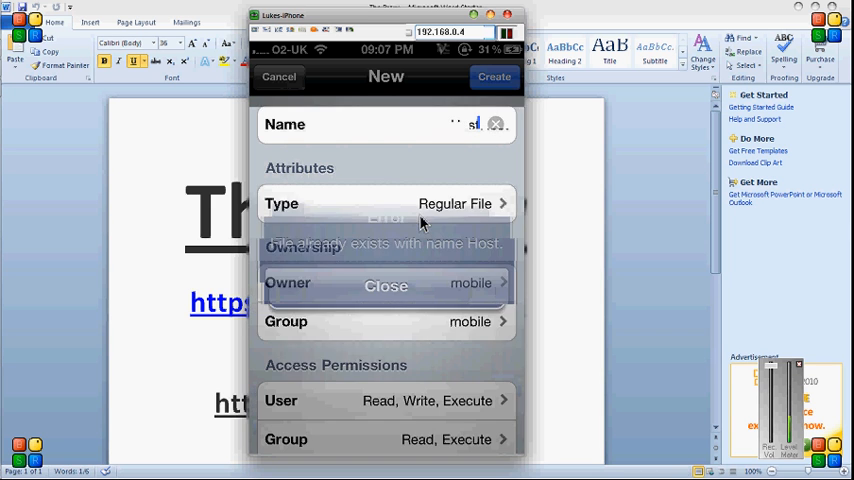
{"action": "left_click", "coordinate": [386, 286]}
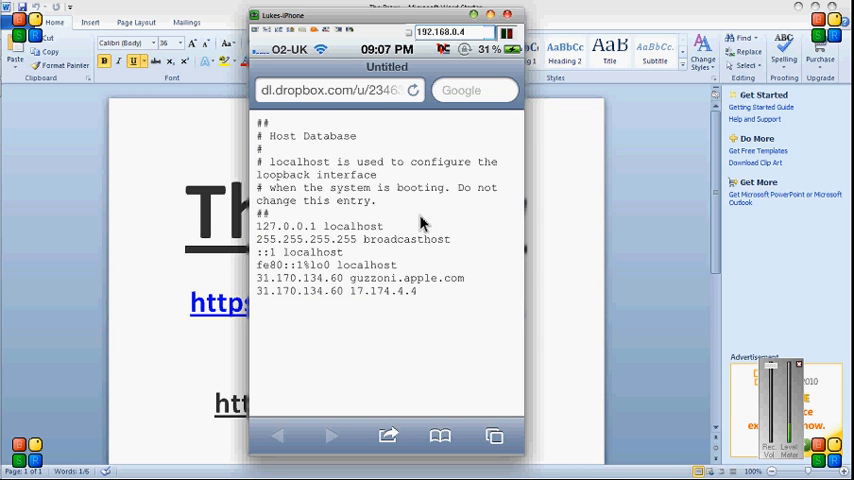
Select the Host database text in Safari so it can be copied
{"action": "double_click", "coordinate": [300, 160]}
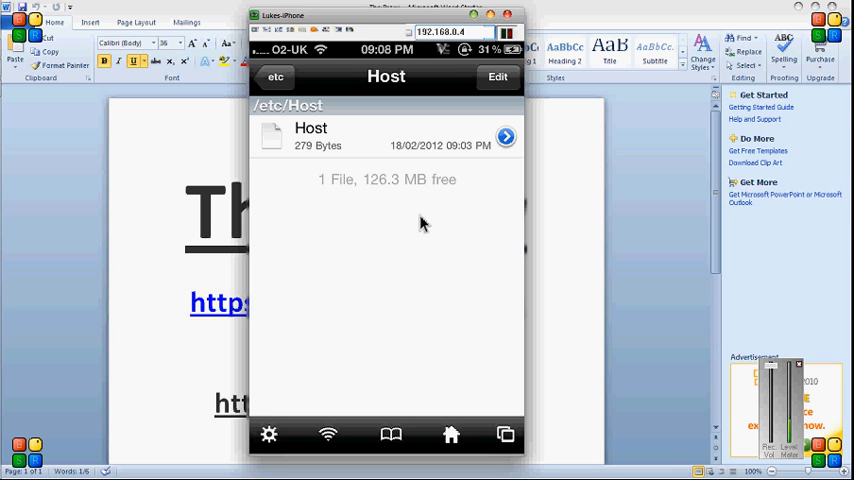
Edit the /etc/Host file with the pasted guzzoni.apple.com proxy entries and save it
{"action": "left_click", "coordinate": [504, 136]}
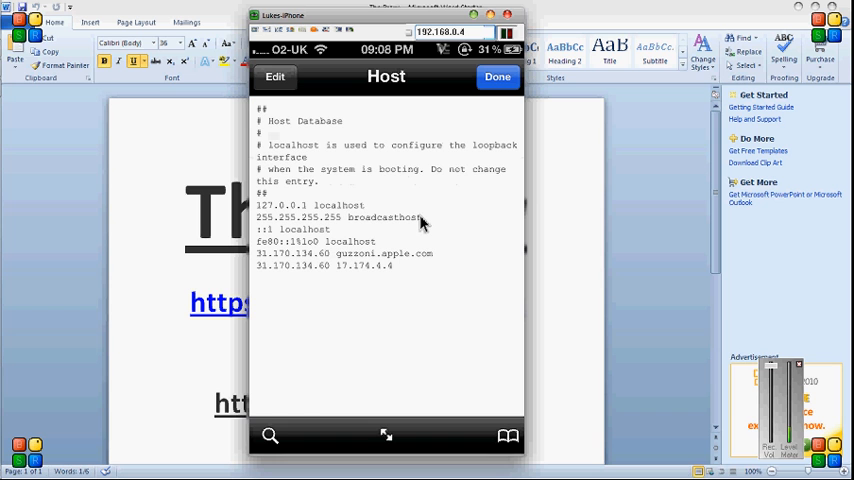
{"action": "left_click", "coordinate": [276, 78]}
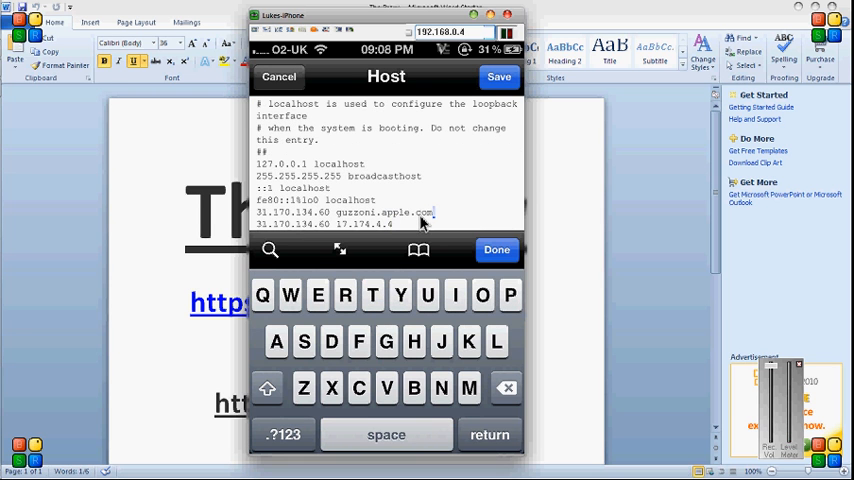
{"action": "left_click", "coordinate": [420, 212]}
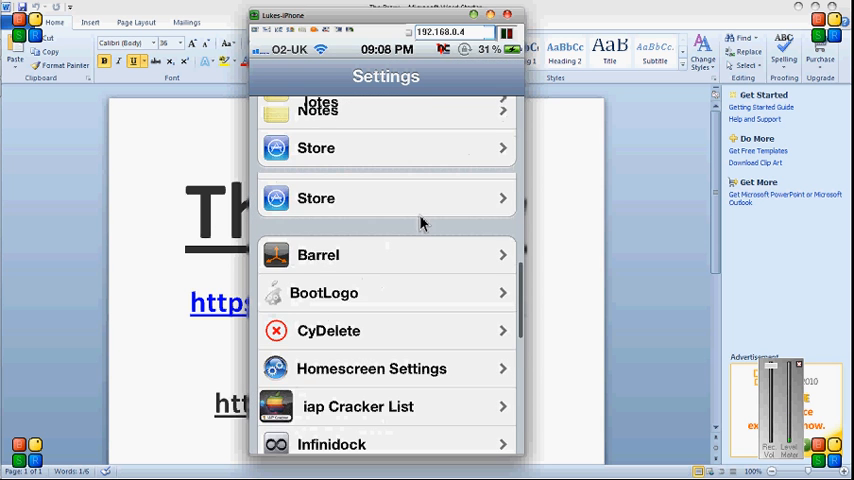
Reach Settings > General > Siri with Siri on, toggling Raise to Speak on then off
{"action": "scroll", "scroll_direction": "up", "scroll_amount": 3}
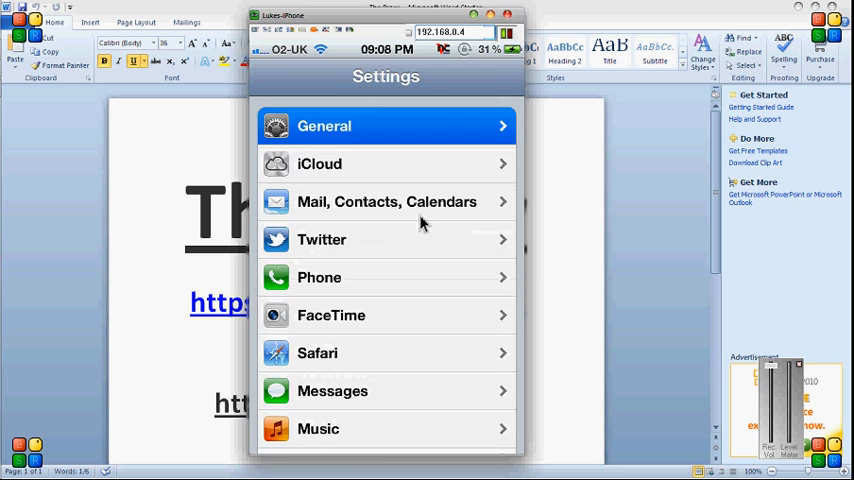
{"action": "left_click", "coordinate": [324, 126]}
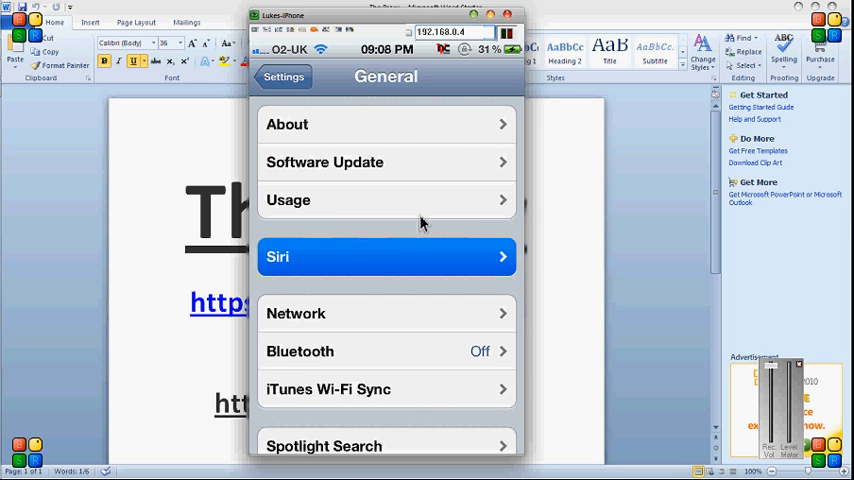
{"action": "left_click", "coordinate": [386, 256]}
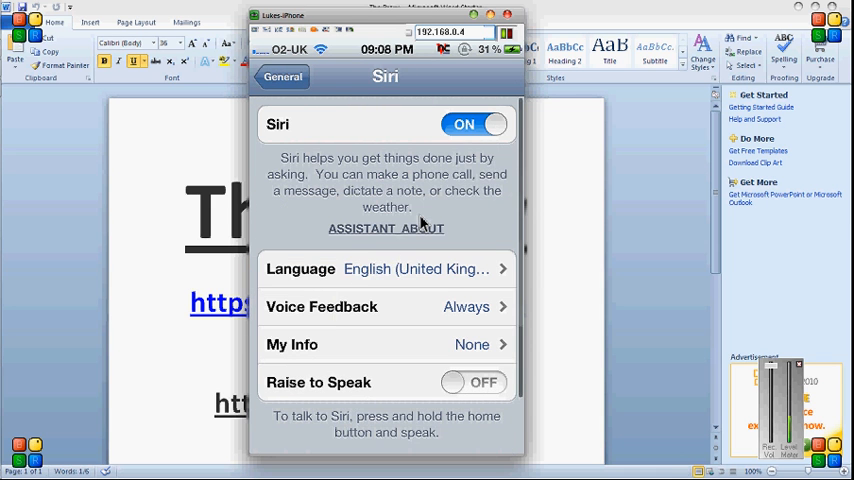
{"action": "left_click", "coordinate": [470, 382]}
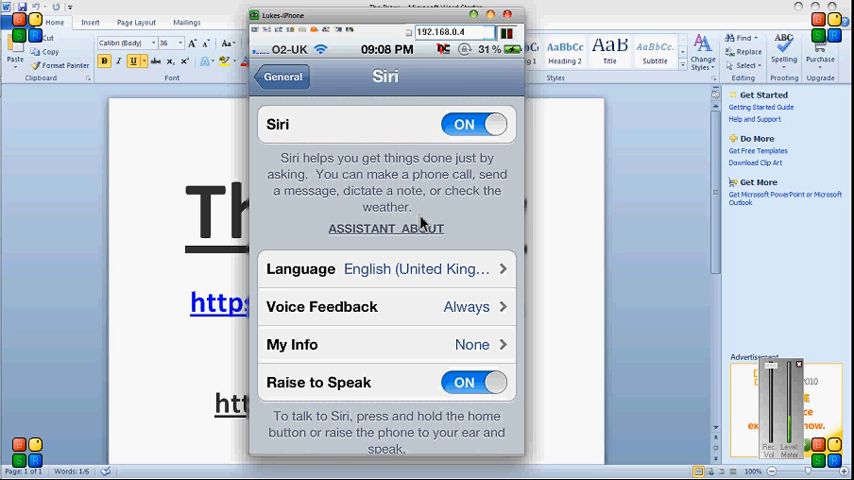
{"action": "left_click", "coordinate": [472, 382]}
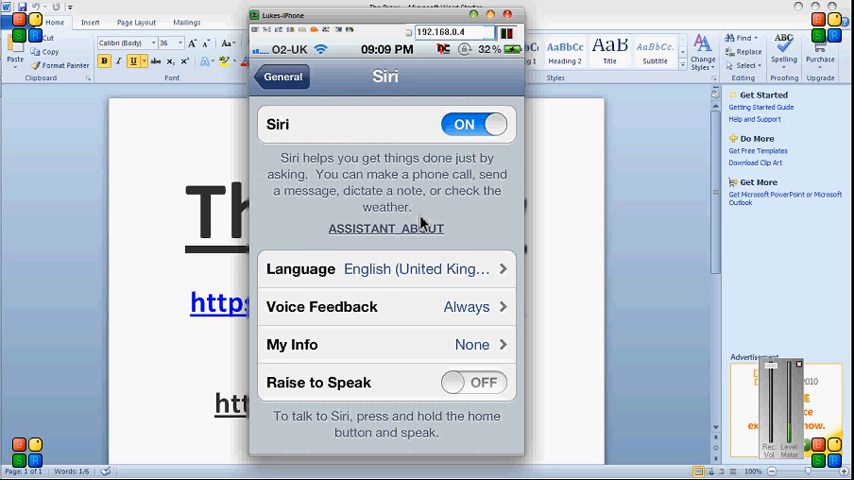
Go back out of the Siri page to the top-level Settings list
{"action": "left_click", "coordinate": [282, 76]}
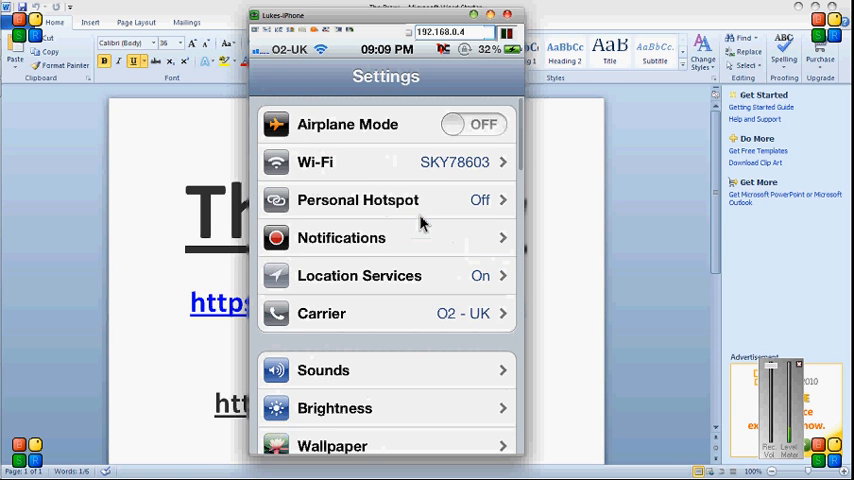